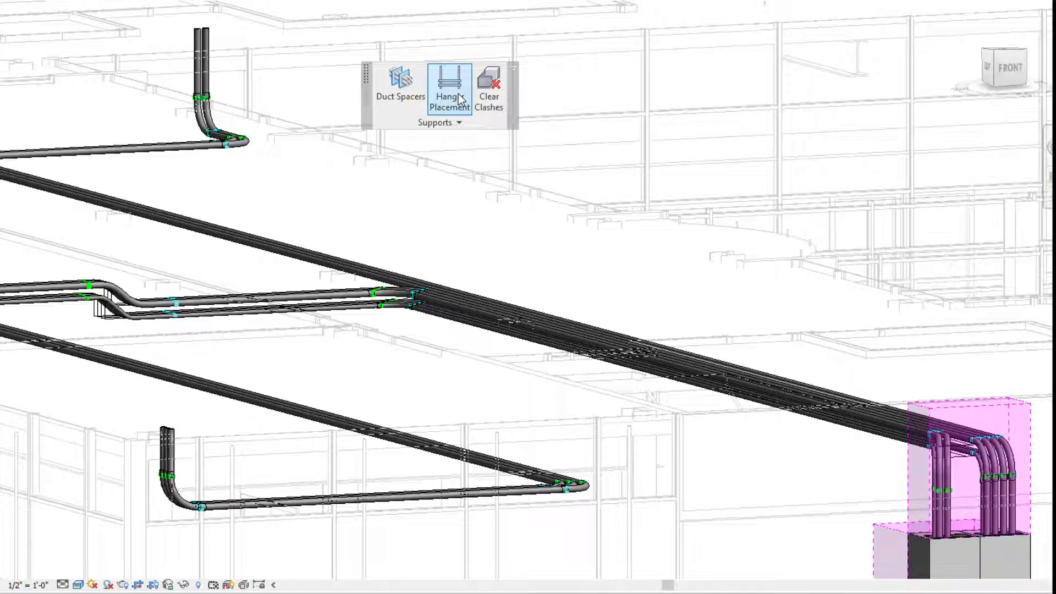
mouse_move(450, 90)
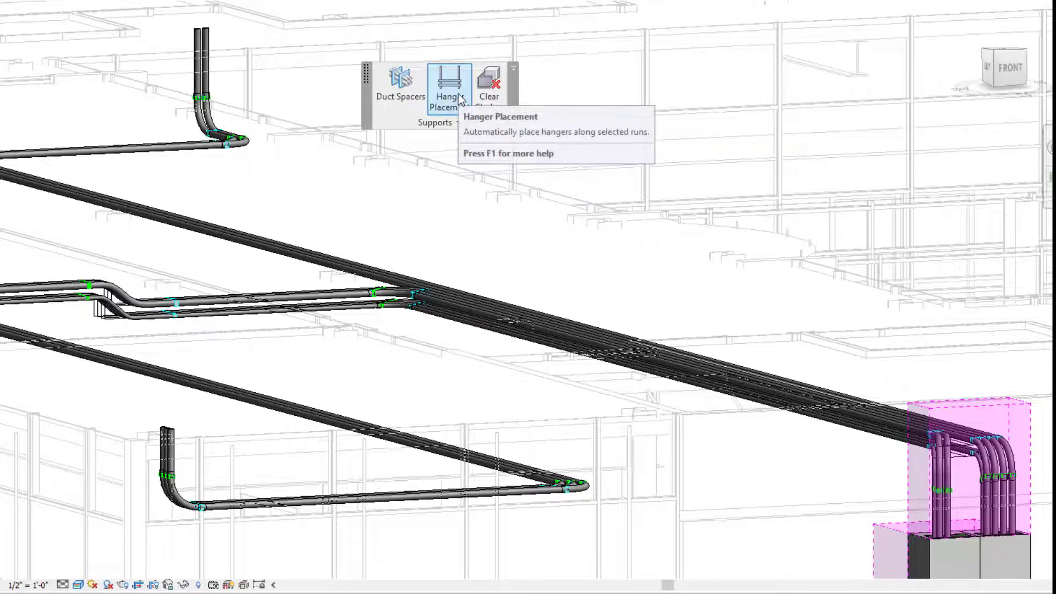
mouse_move(561, 255)
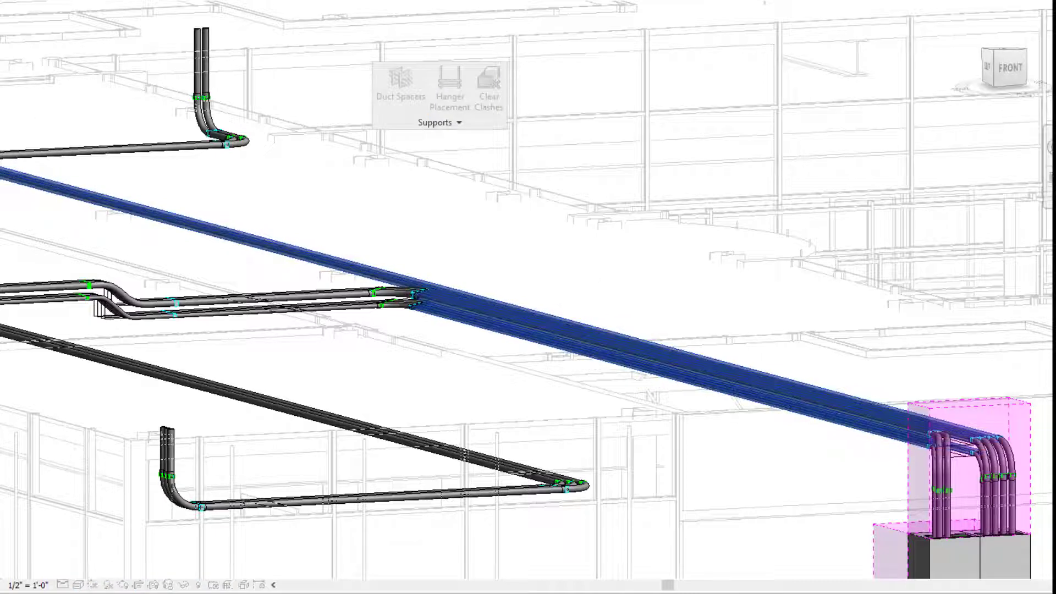
Start eVolve Hanger Placement on the selected long conduit run
left_click(449, 94)
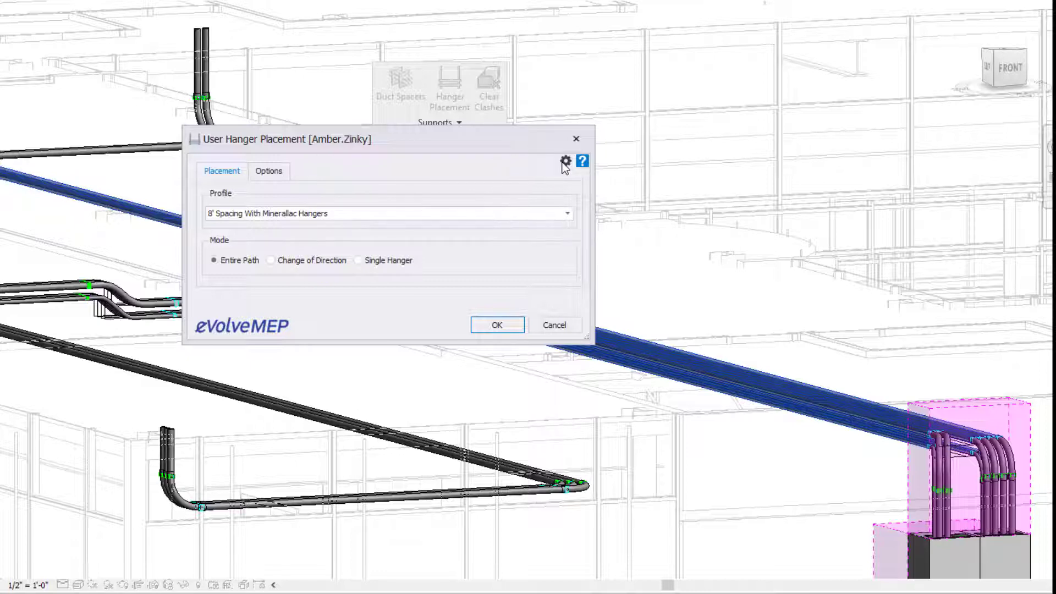
In the Minerallac settings, keep mini hanger and 1/4" hardware; set maximum conduit size to 3"
left_click(564, 162)
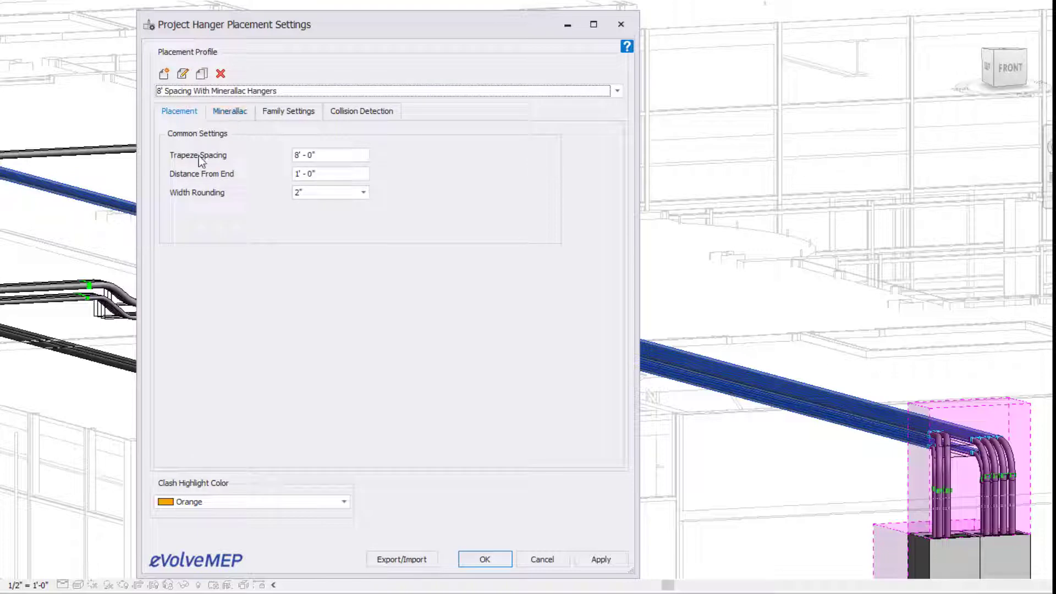
mouse_move(215, 178)
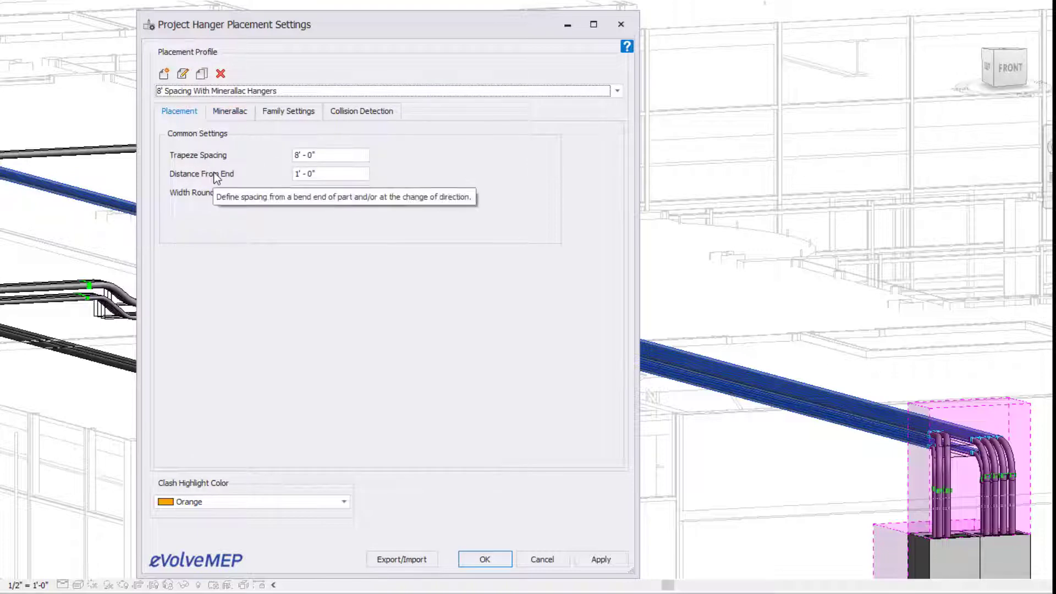
mouse_move(213, 197)
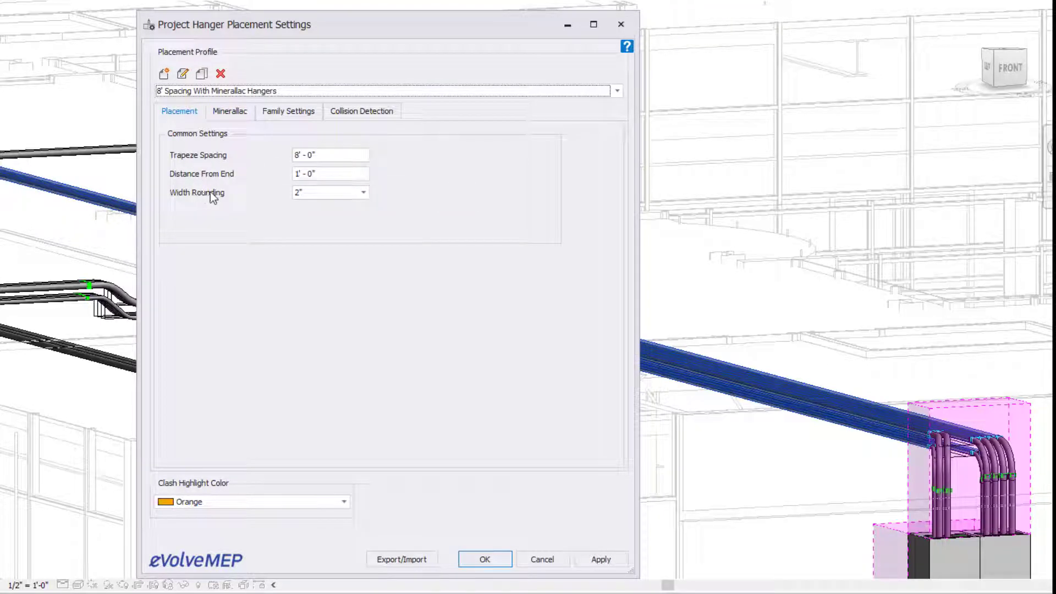
left_click(229, 110)
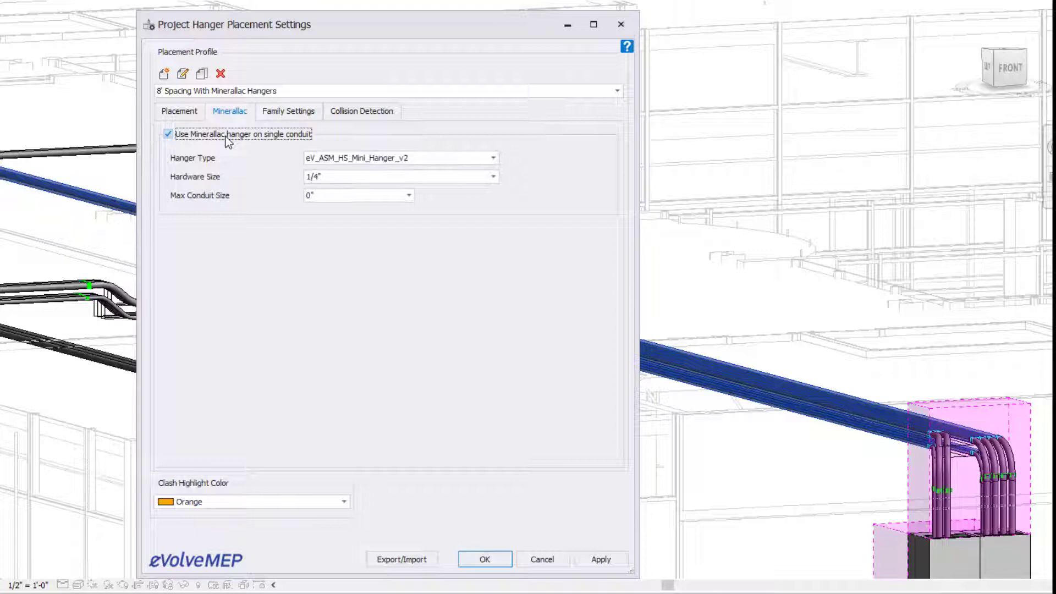
mouse_move(198, 167)
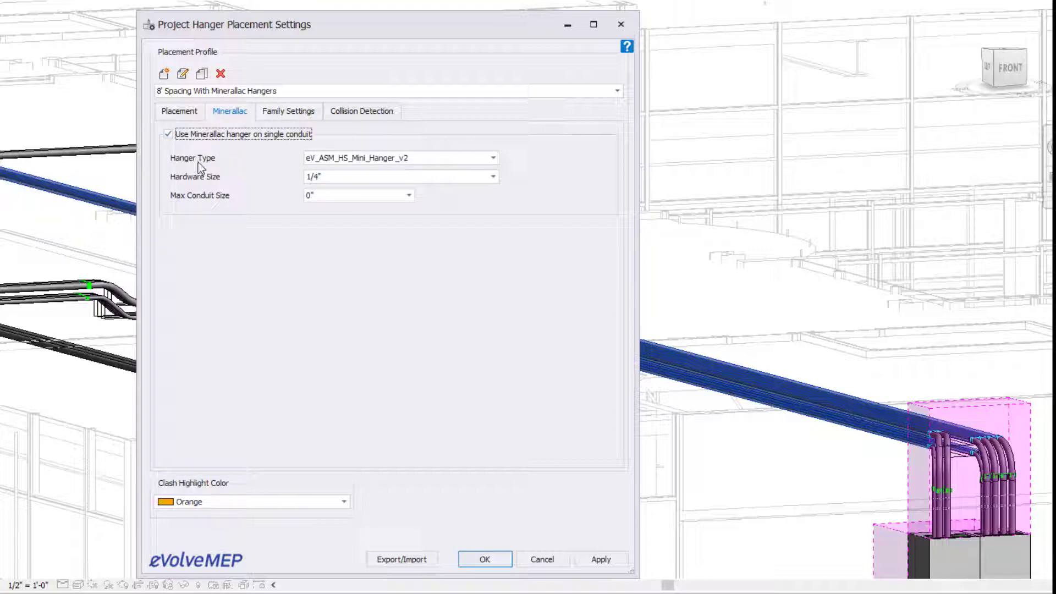
mouse_move(420, 162)
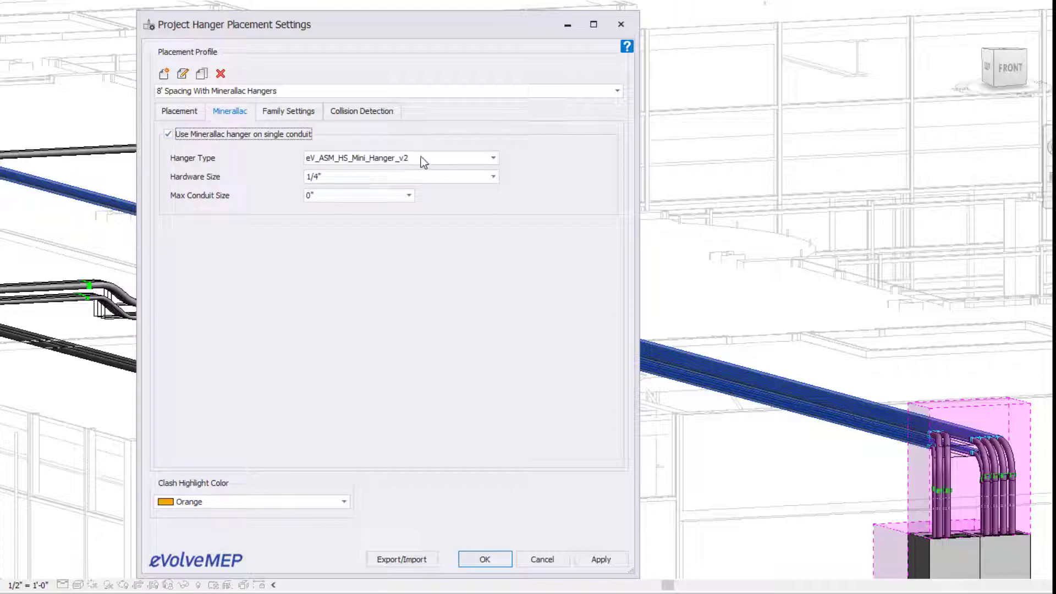
left_click(492, 158)
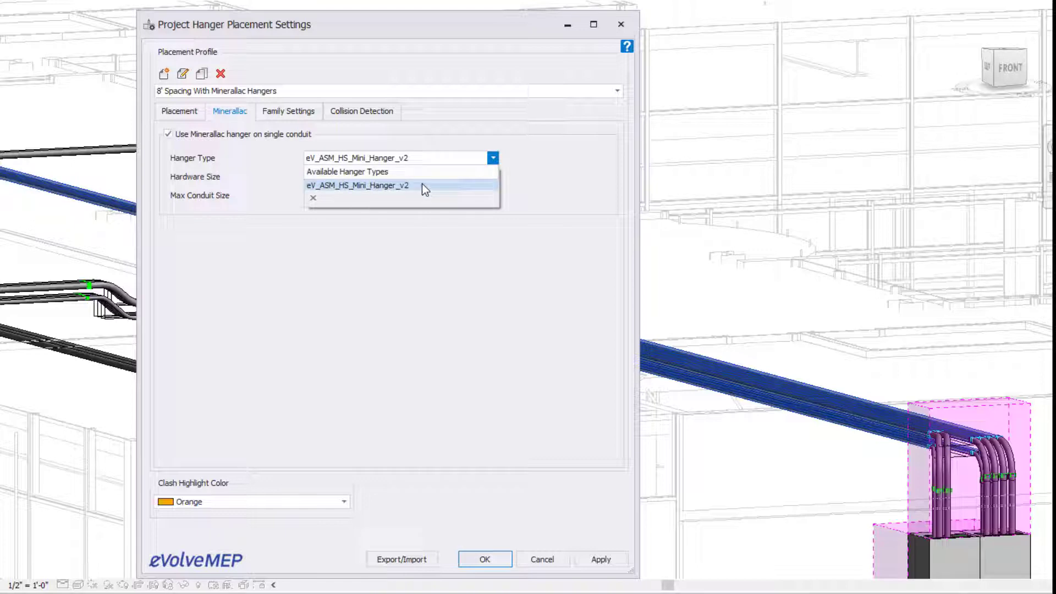
left_click(357, 186)
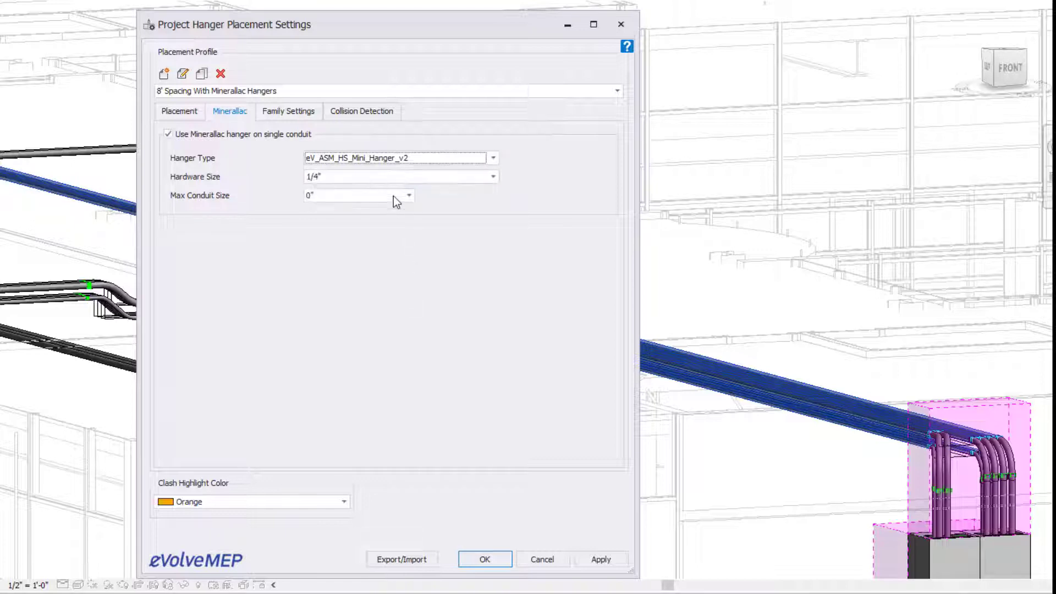
left_click(492, 176)
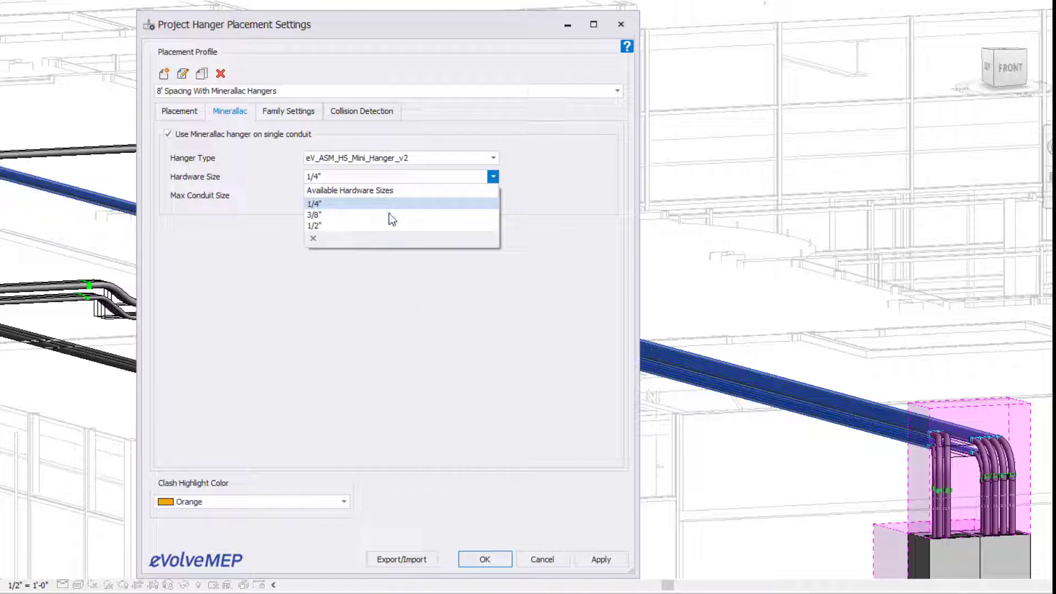
mouse_move(390, 214)
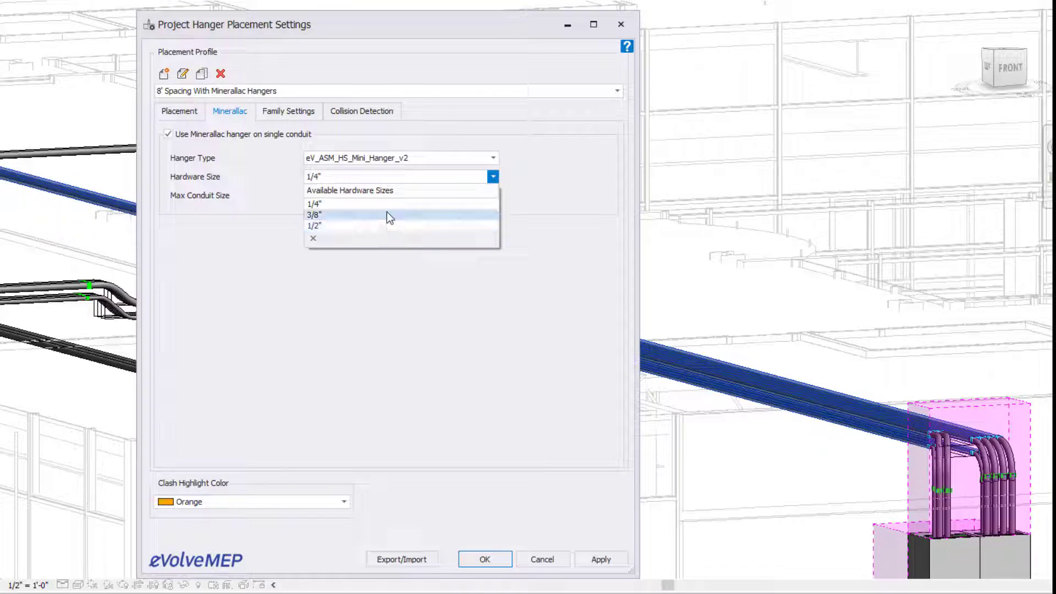
left_click(314, 203)
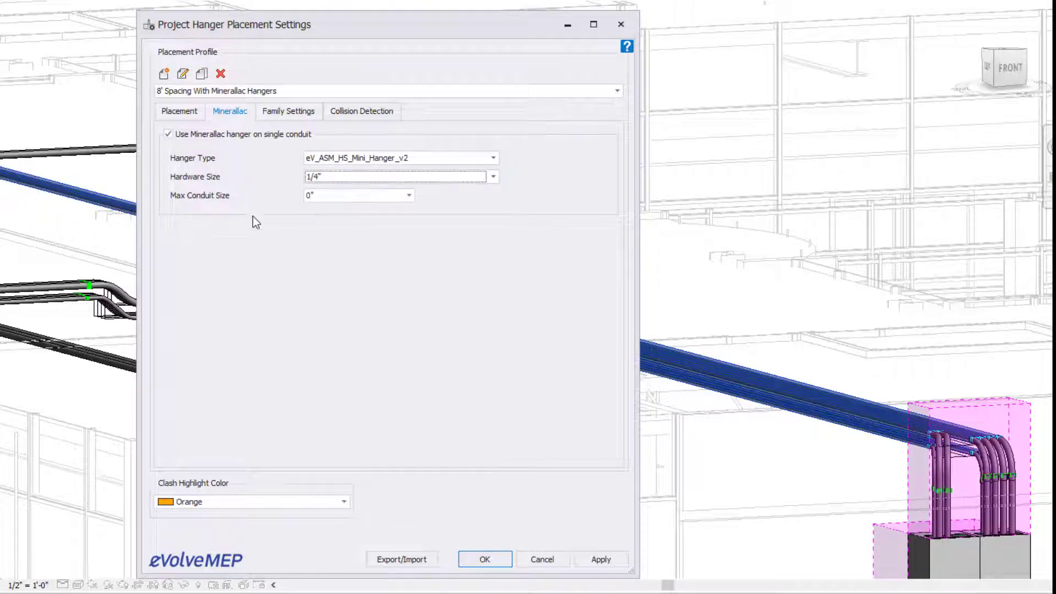
left_click(409, 195)
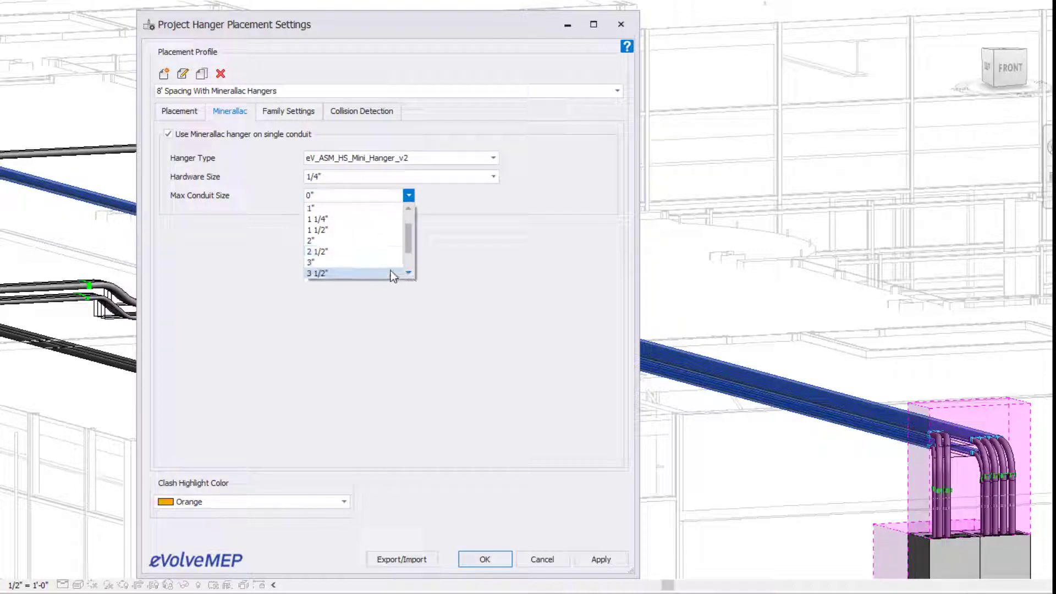
left_click(310, 262)
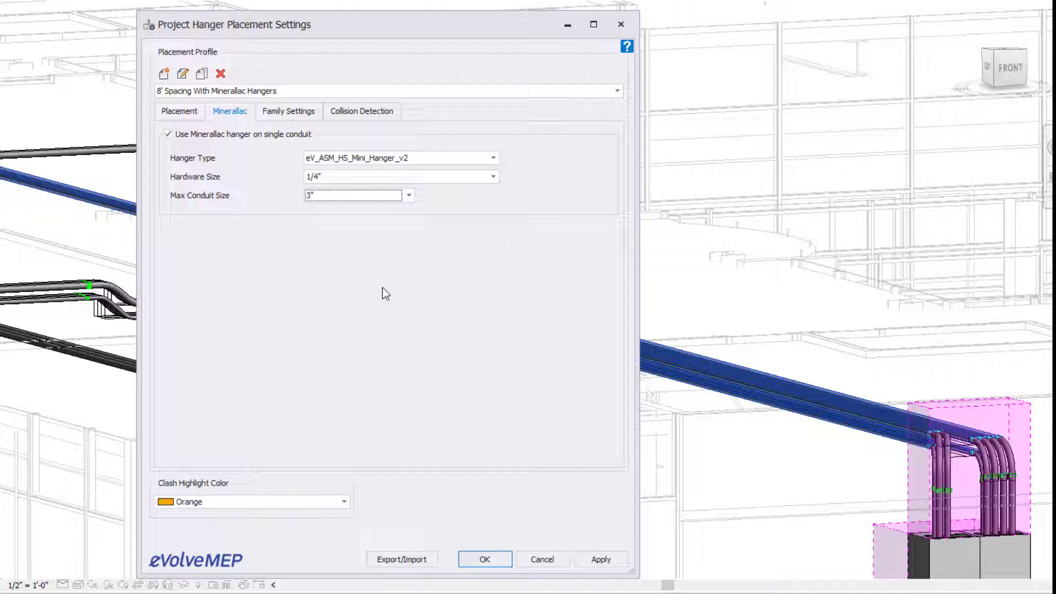
mouse_move(280, 147)
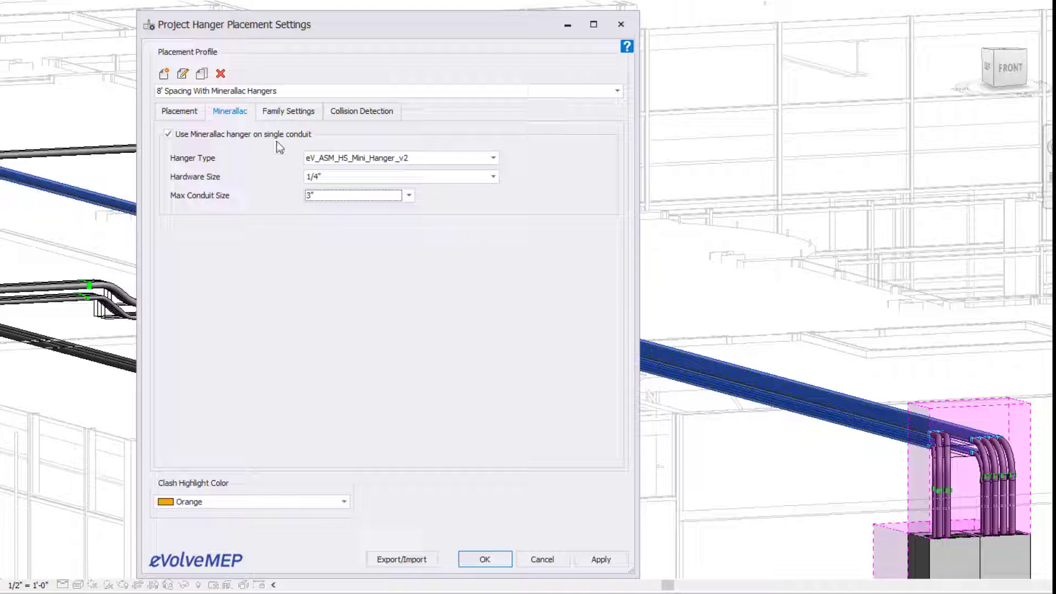
left_click(287, 112)
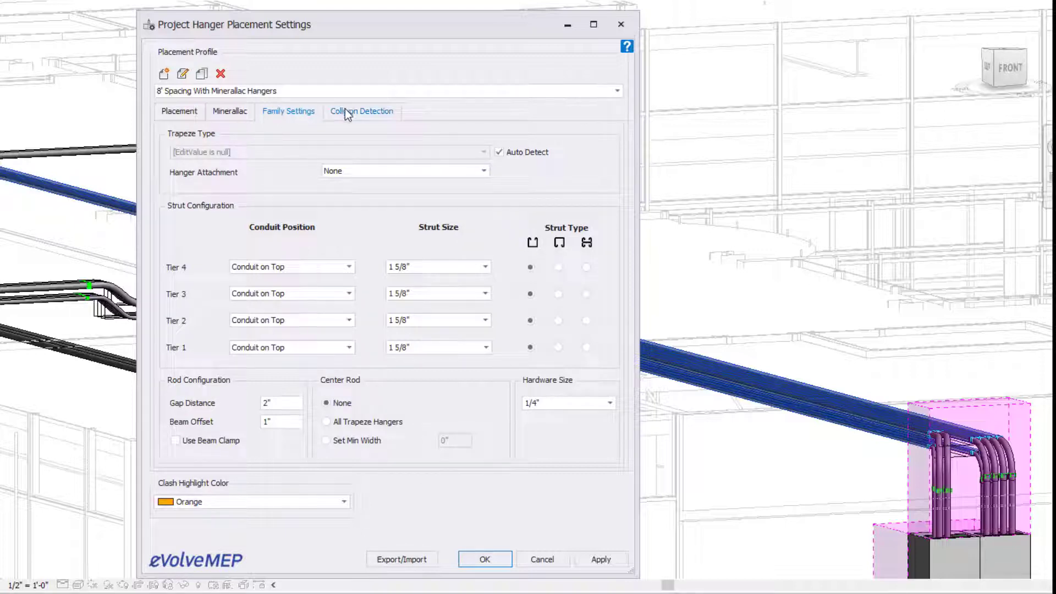
left_click(361, 111)
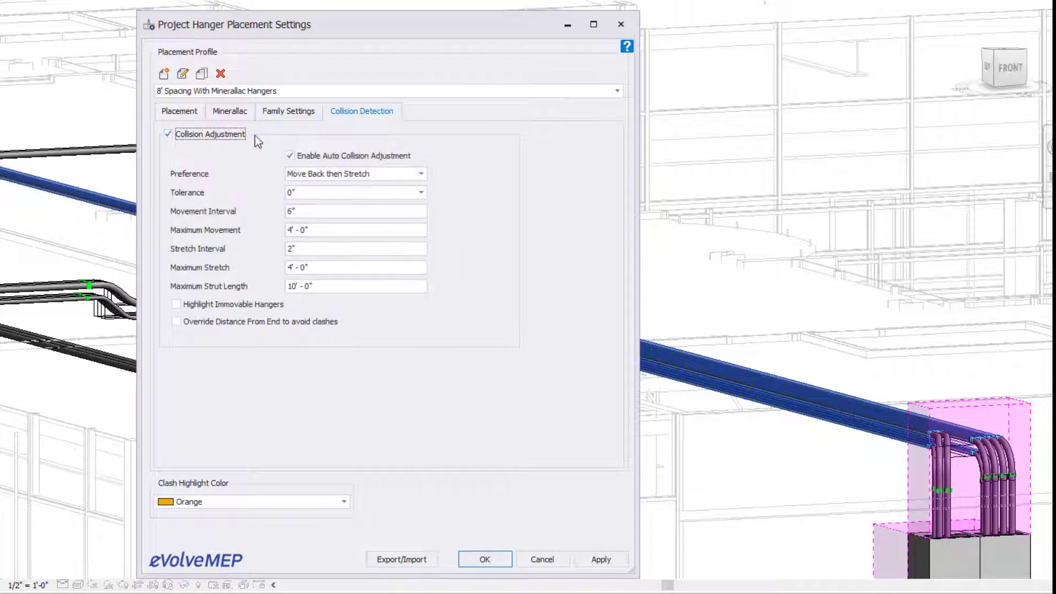
left_click(229, 111)
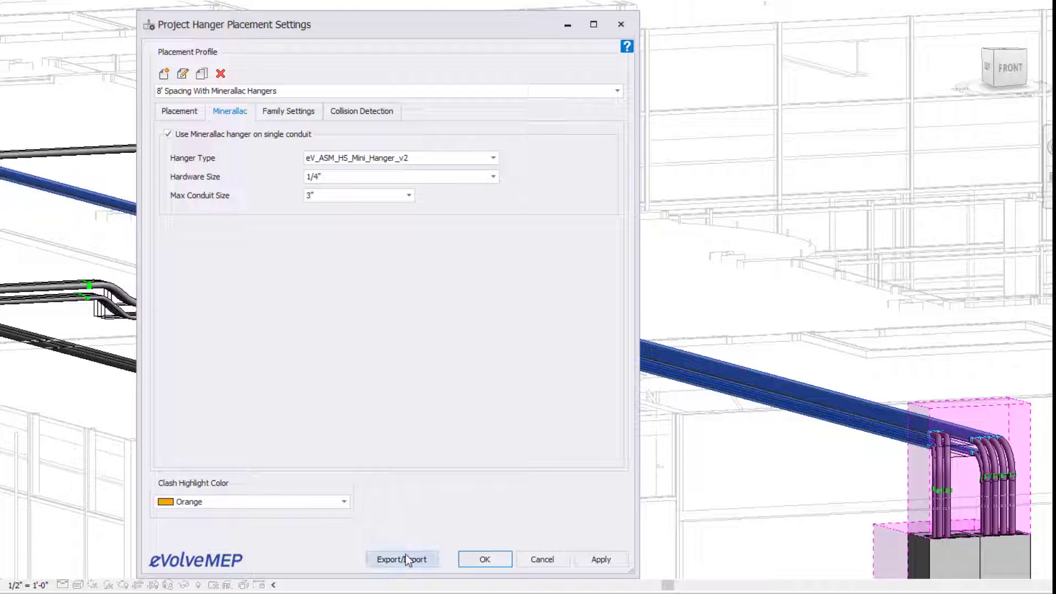
mouse_move(471, 541)
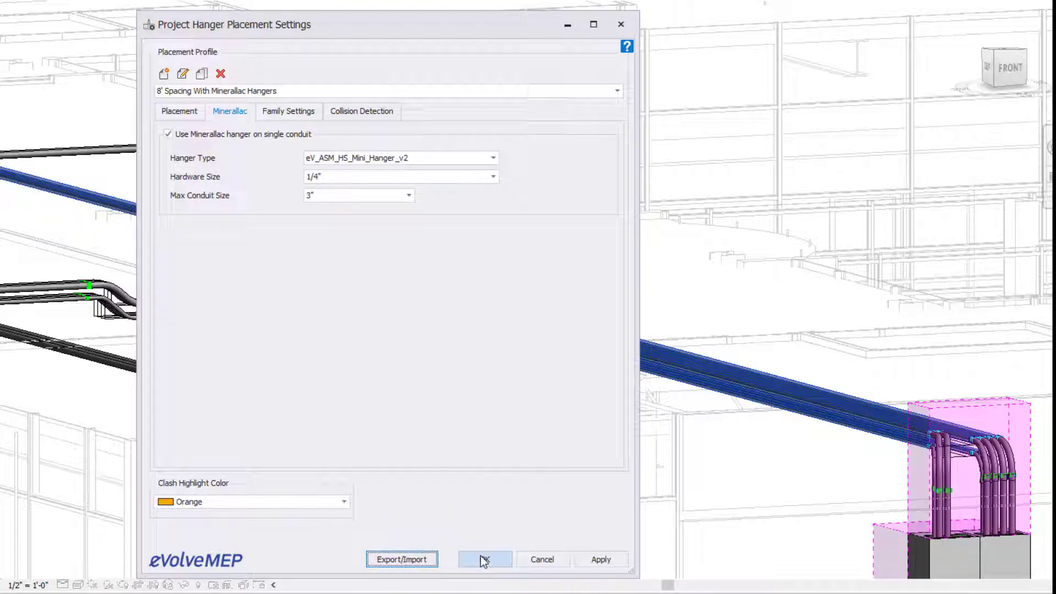
Save the hanger settings, return to Entire Path placement, and show the attachment options
left_click(485, 559)
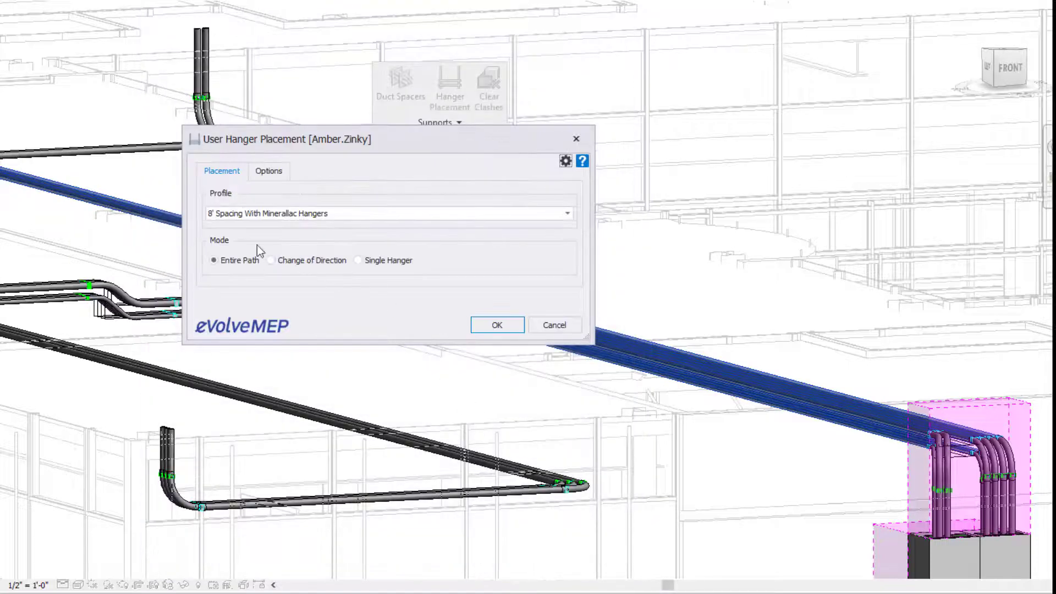
mouse_move(231, 271)
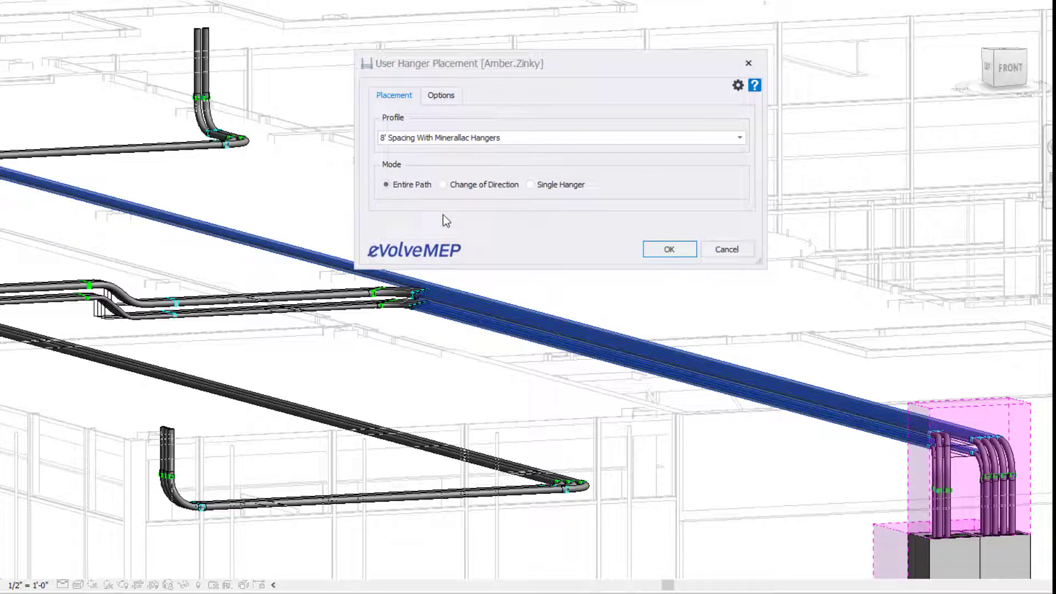
mouse_move(484, 213)
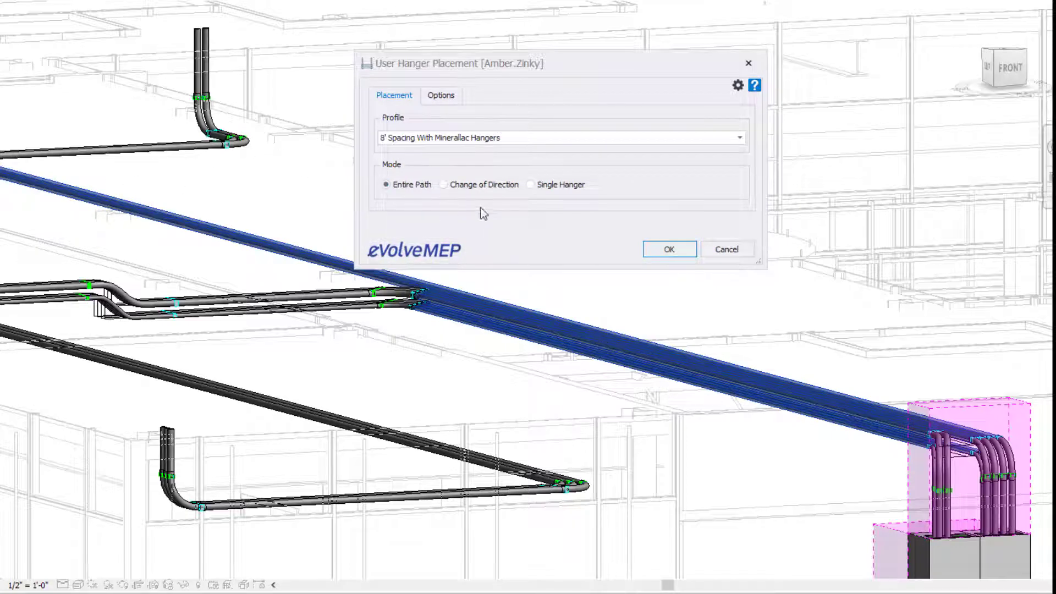
mouse_move(279, 307)
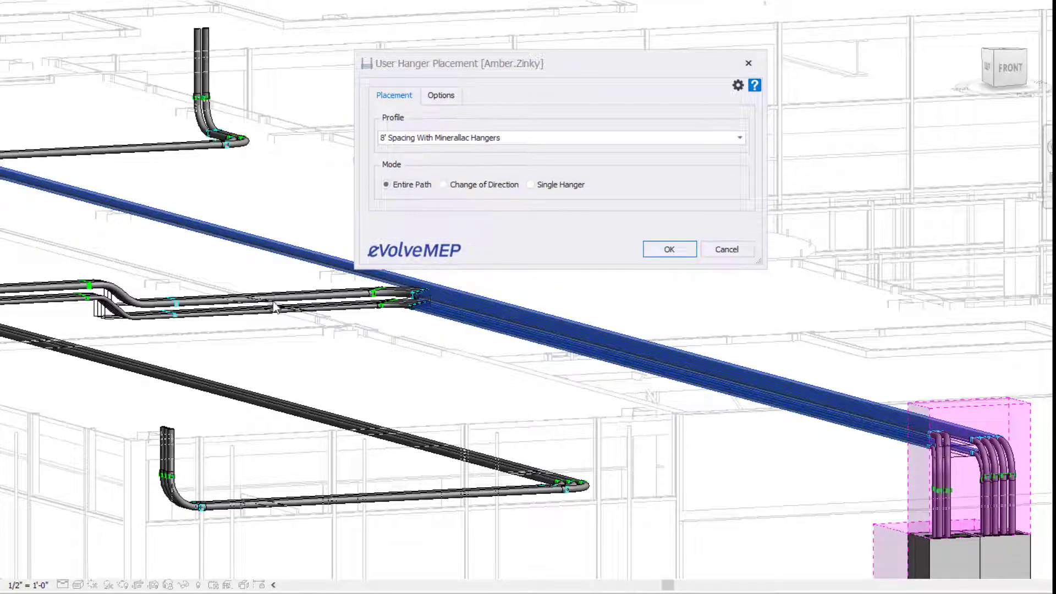
mouse_move(537, 193)
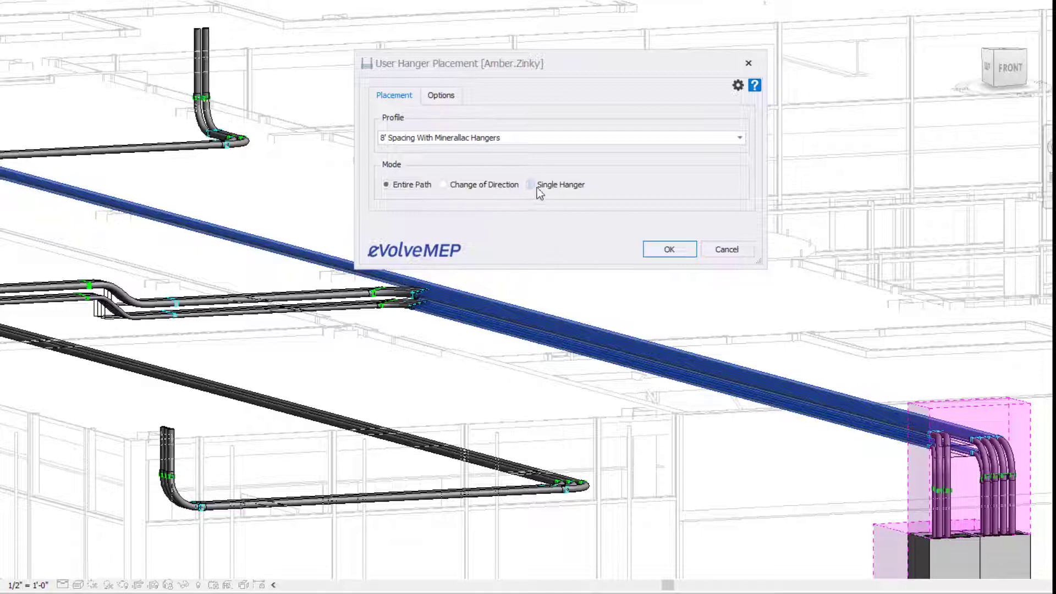
mouse_move(438, 207)
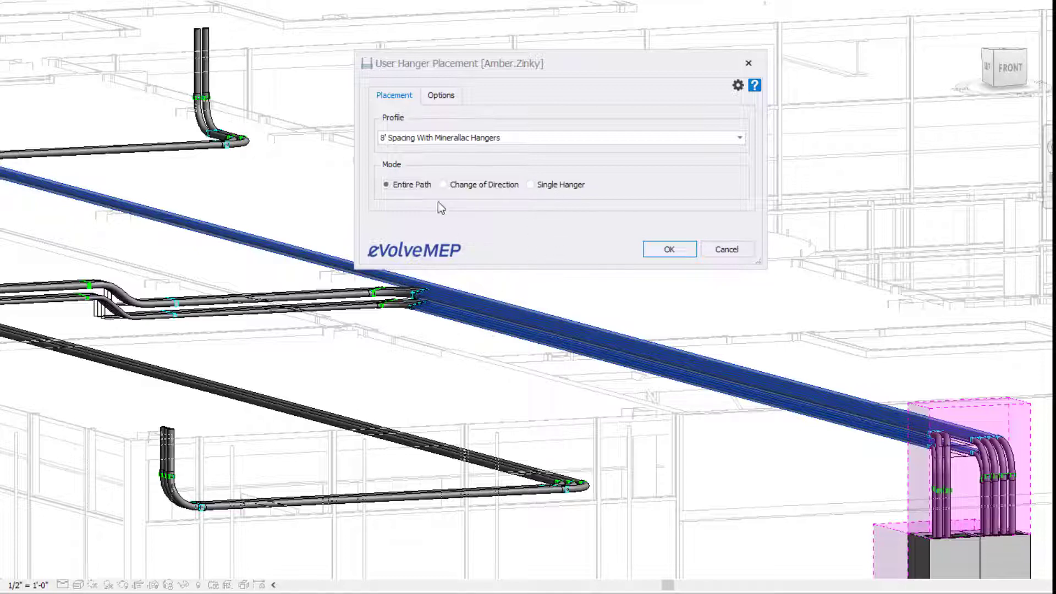
left_click(441, 95)
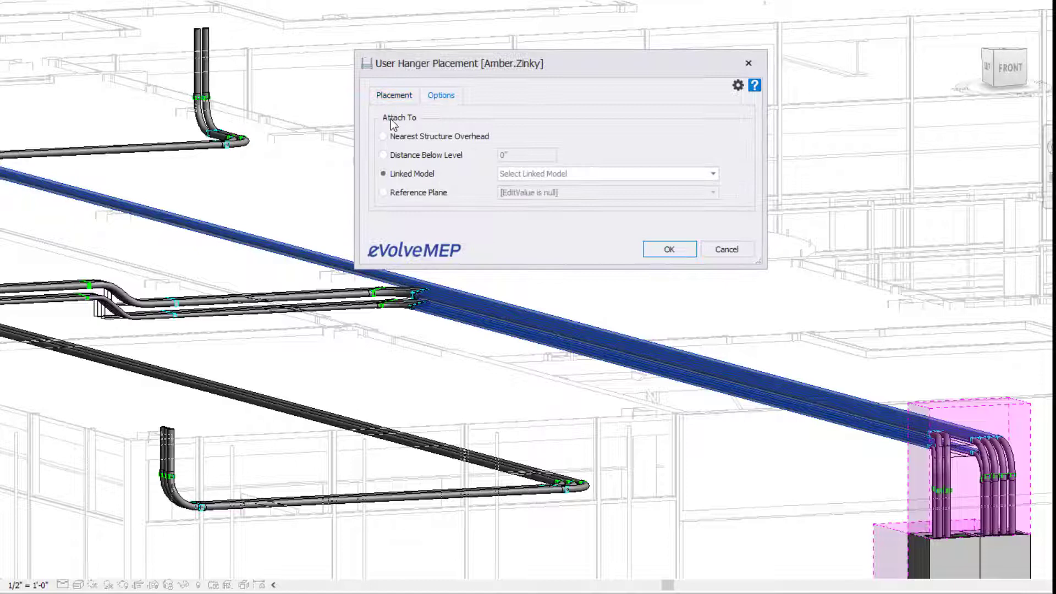
mouse_move(424, 155)
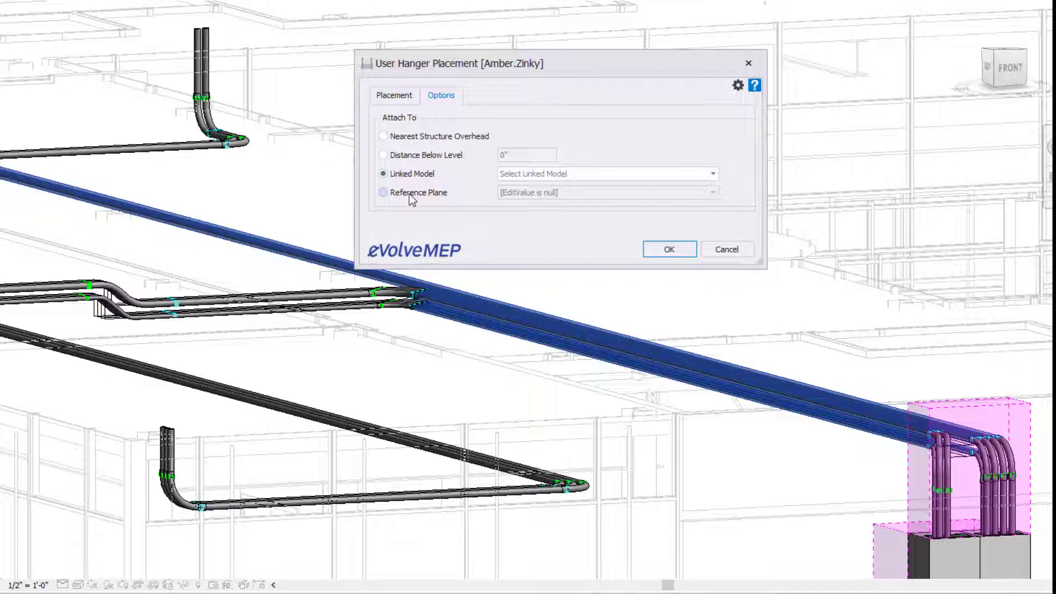
Attach hangers to the linked architectural model and confirm the placement settings
left_click(711, 174)
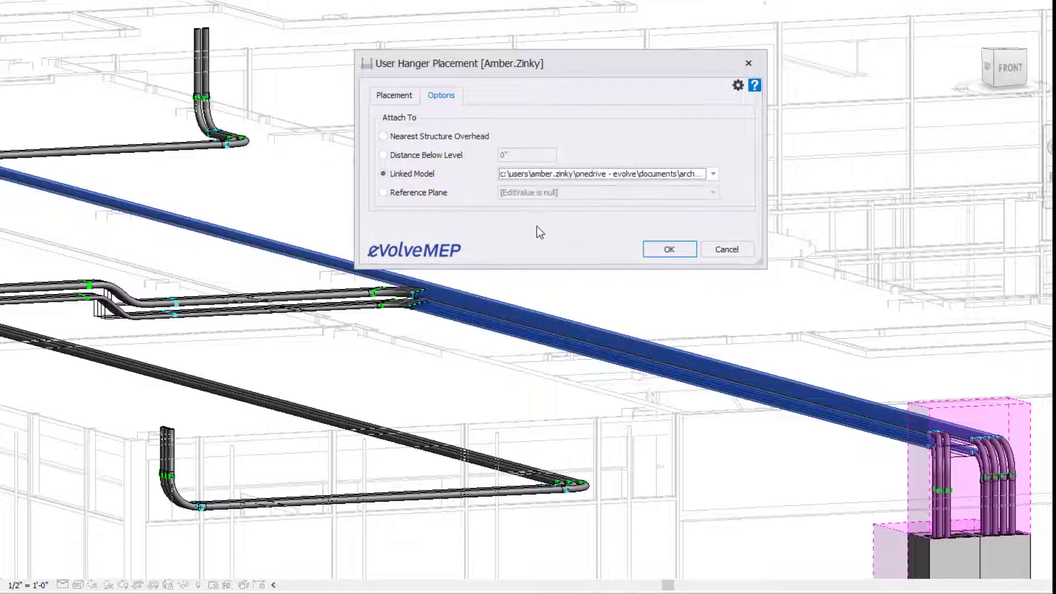
left_click(667, 249)
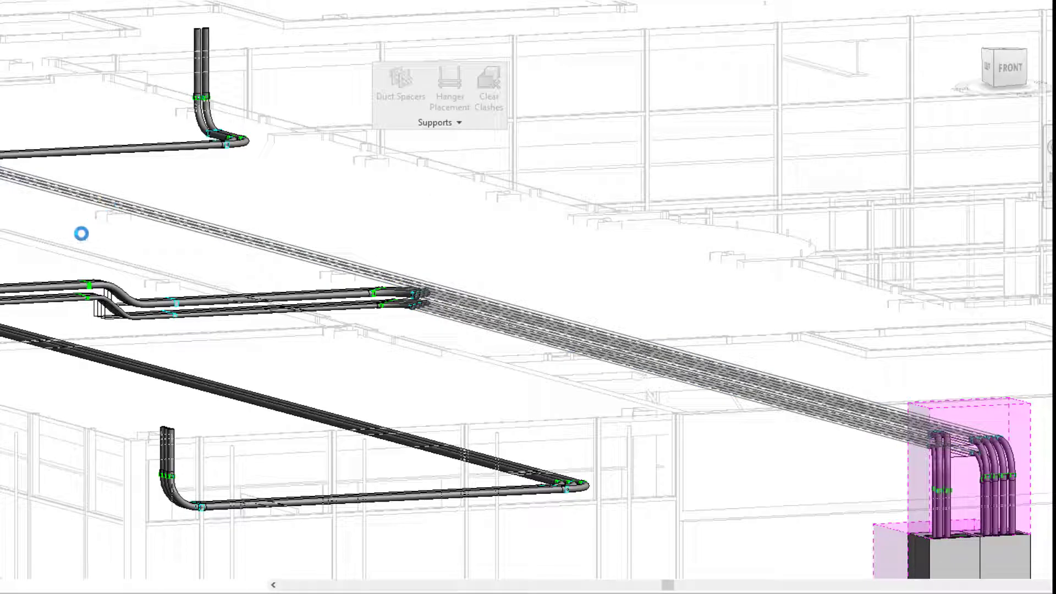
Place Minerallac mini hangers along the chosen conduit run and zoom to inspect them
left_click(449, 87)
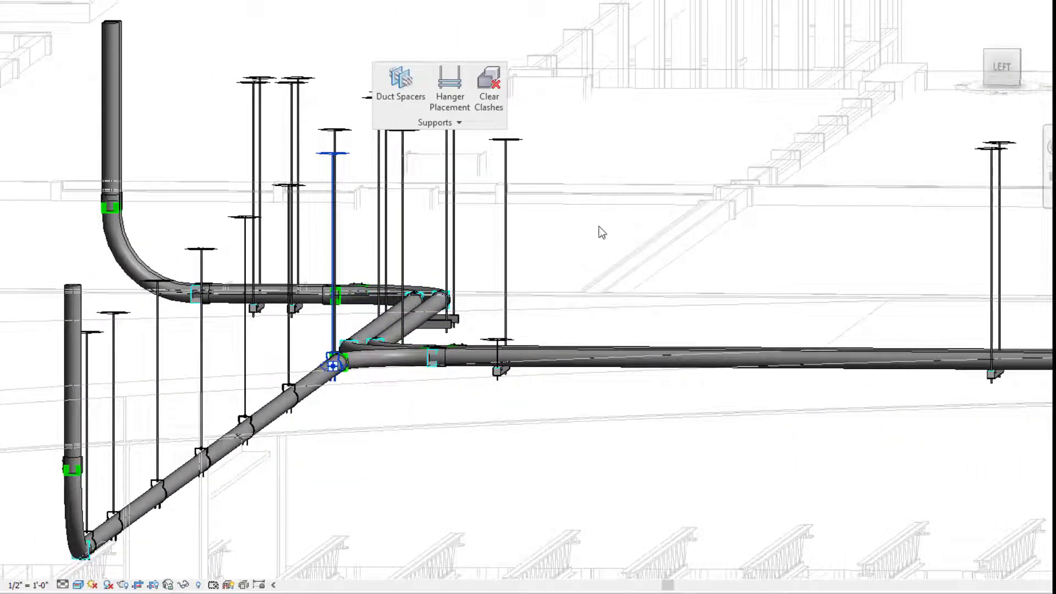
scroll("up", 3)
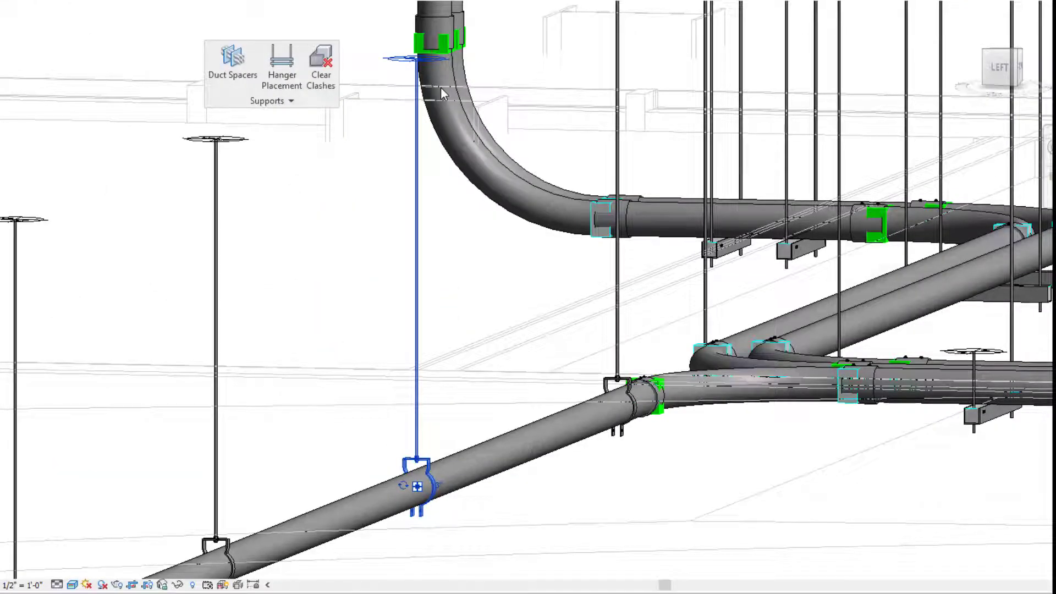
mouse_move(396, 138)
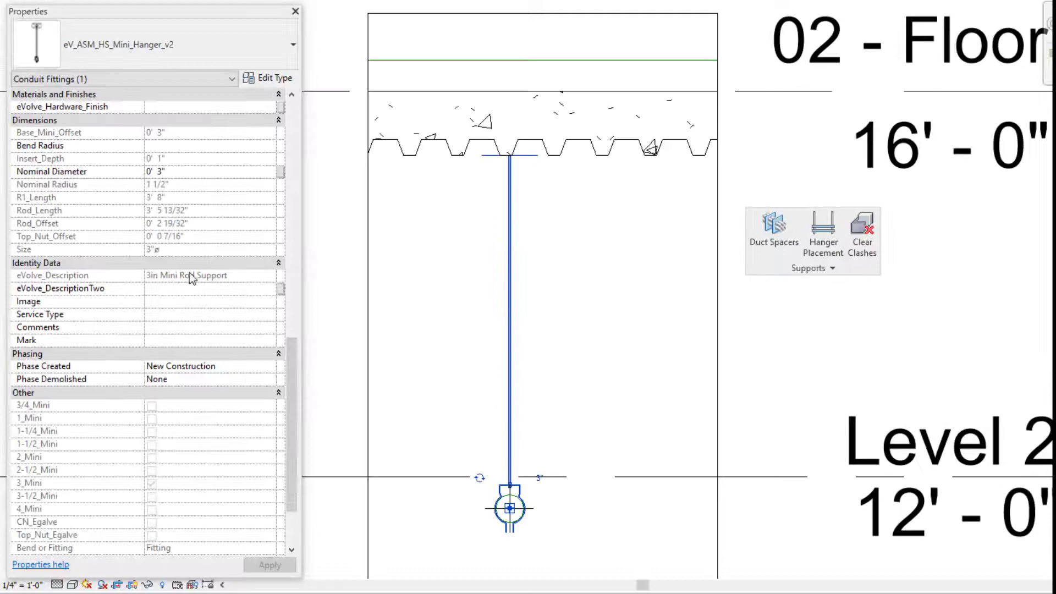
Toggle the mini hanger's Embed option on and back off, then view its type parameters
scroll("down", 3)
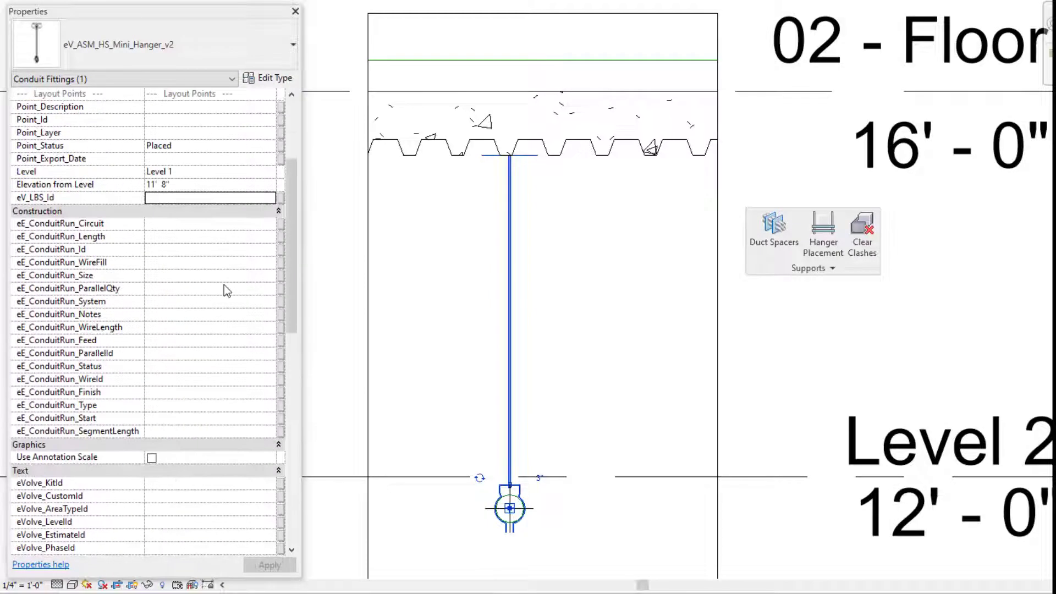
scroll("up", 3)
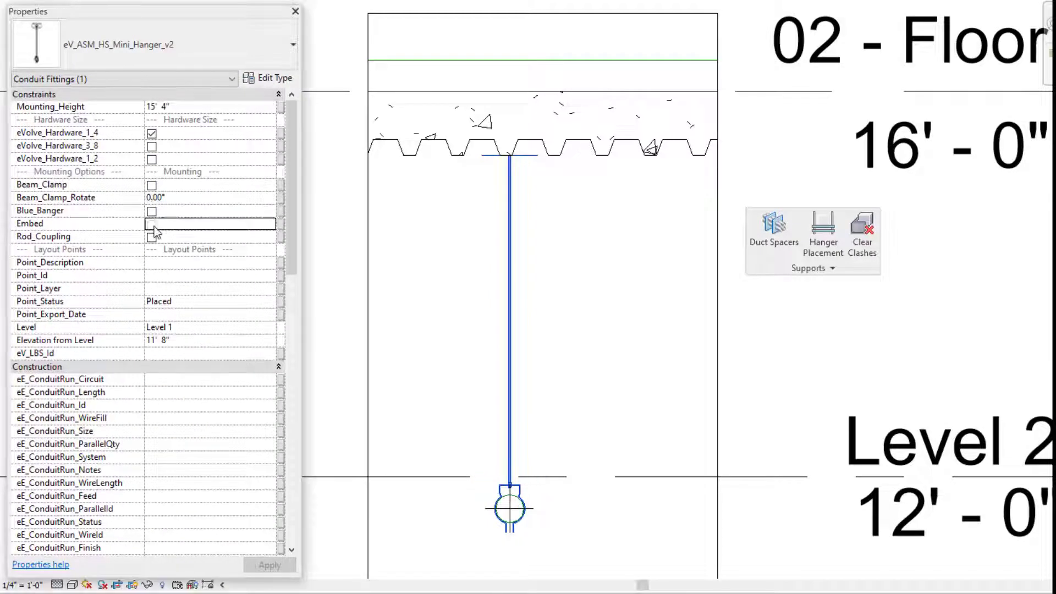
left_click(152, 224)
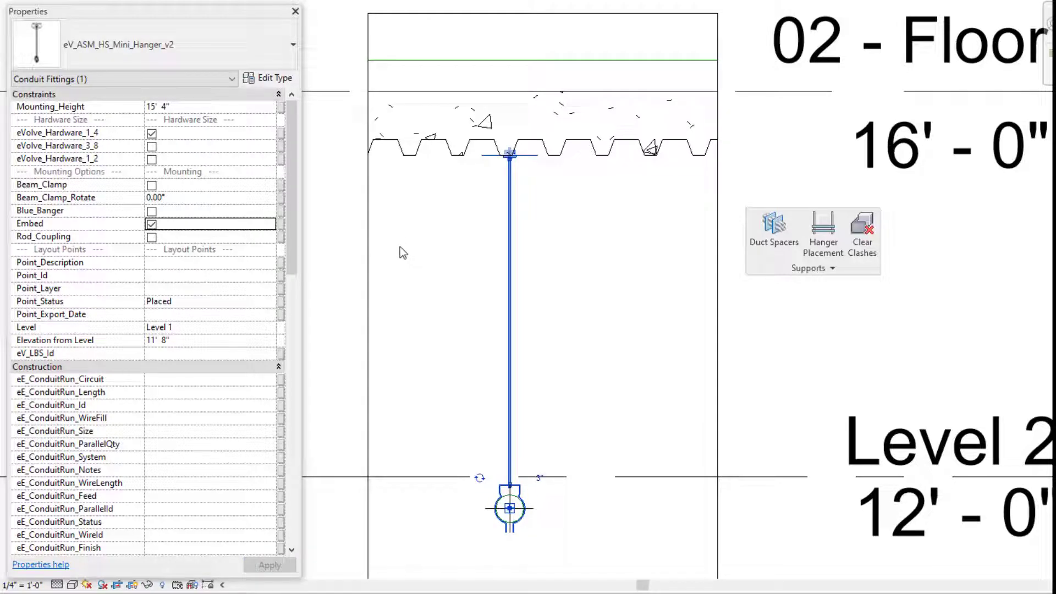
left_click(152, 224)
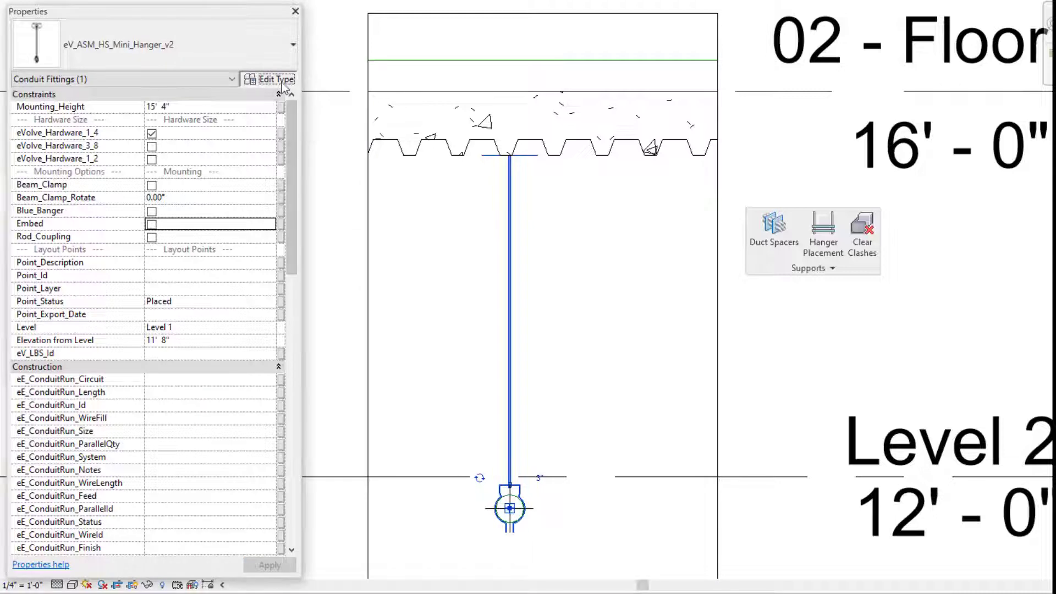
left_click(275, 79)
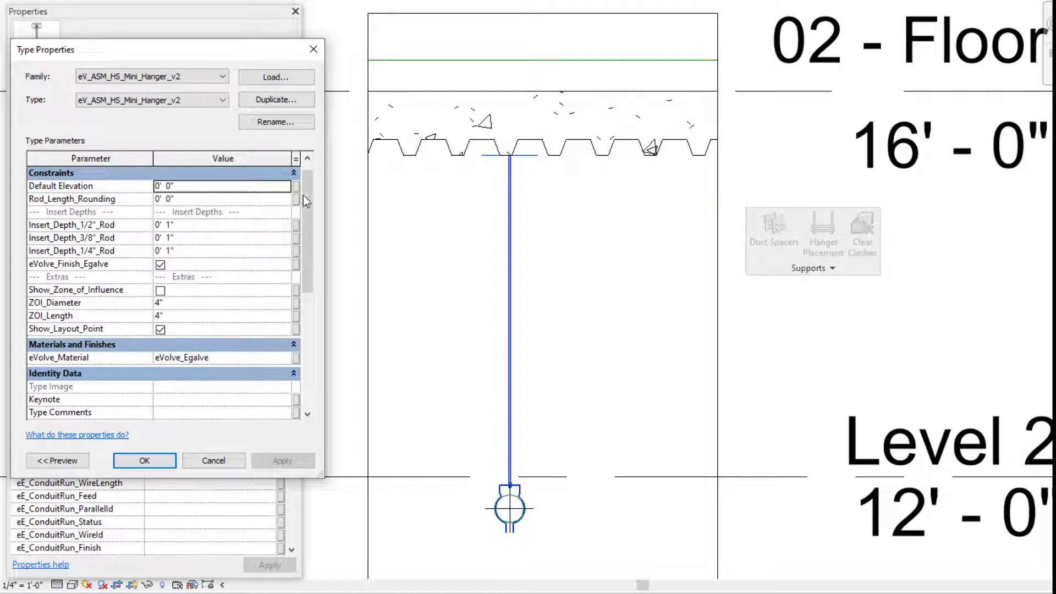
Scroll the type parameters to the Mineralac Hanger subcategory and close without changes
scroll("down", 3)
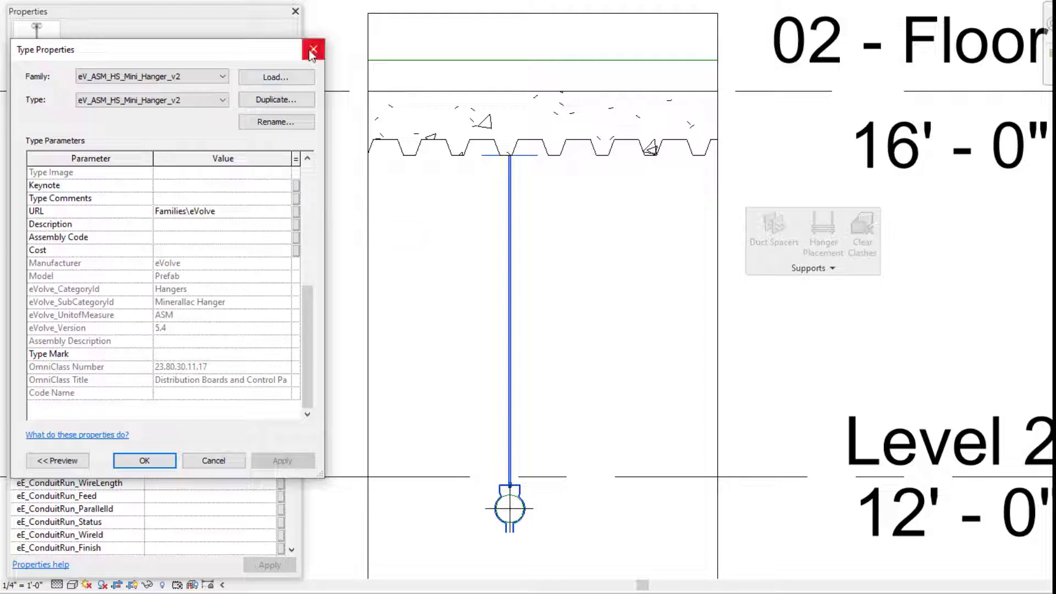
left_click(313, 50)
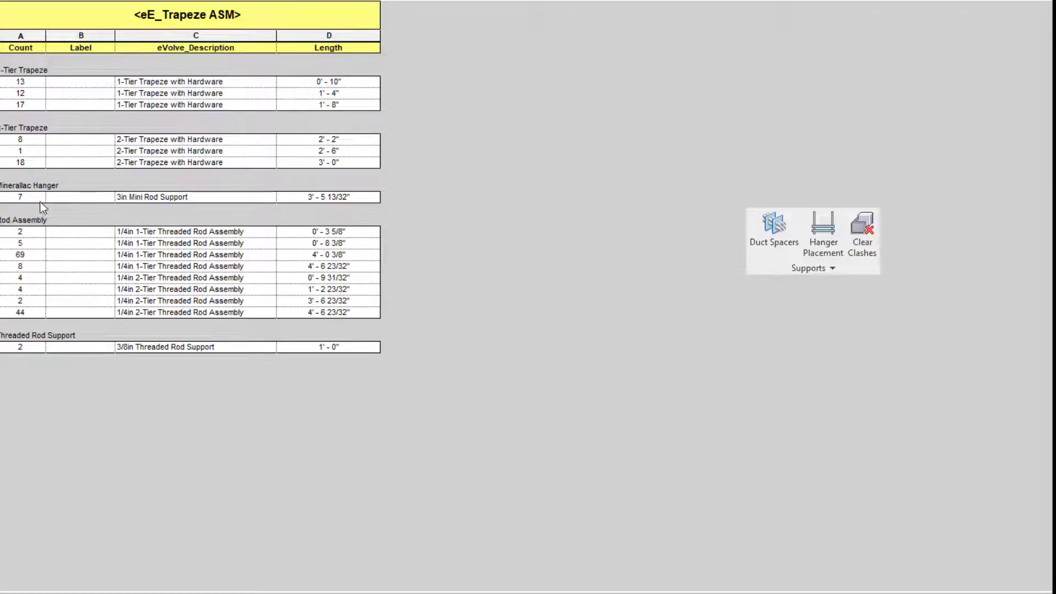
mouse_move(558, 167)
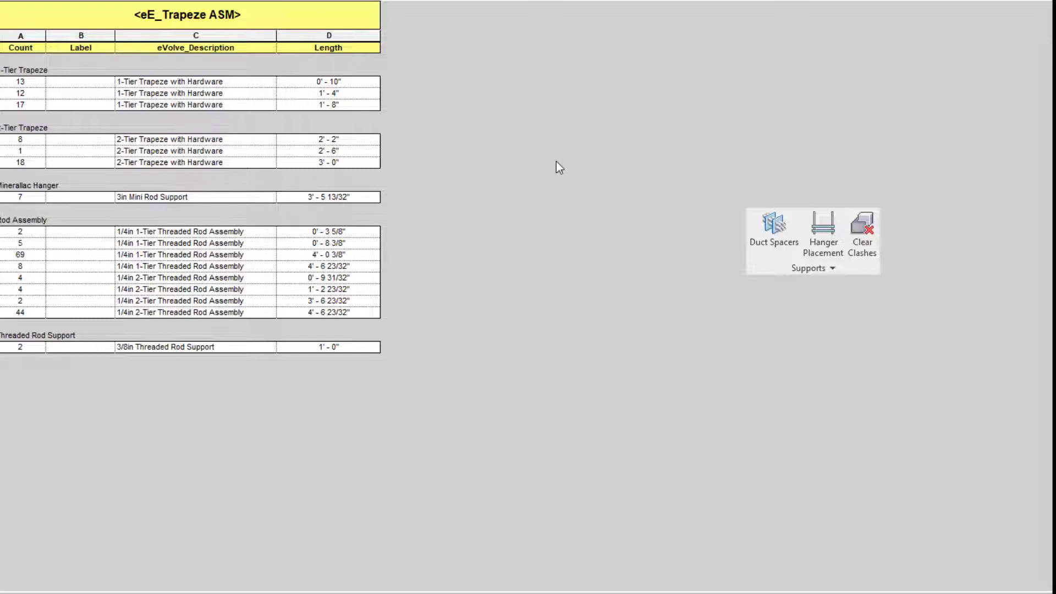
mouse_move(550, 163)
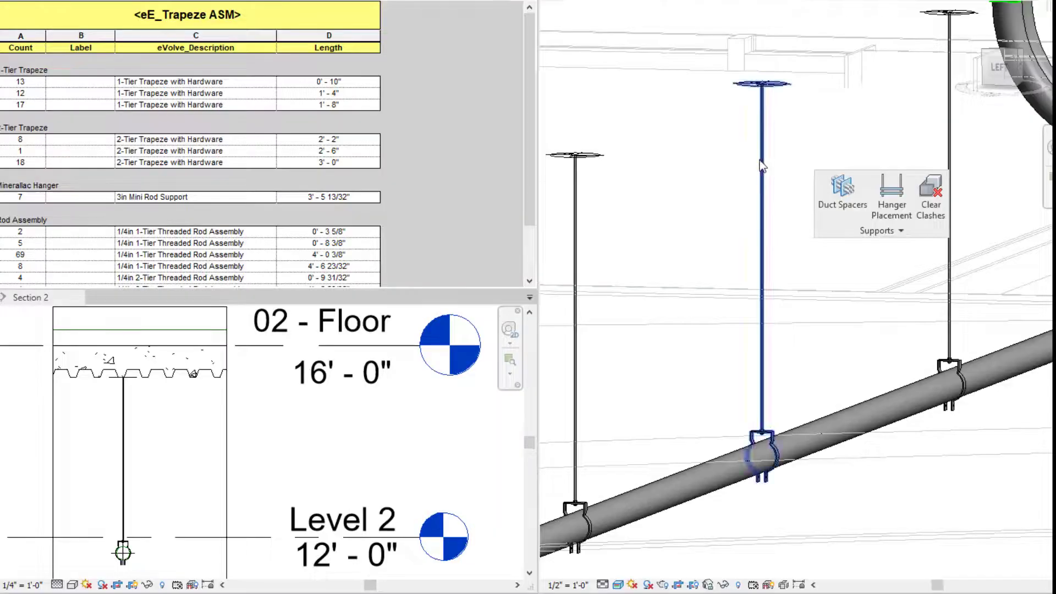
mouse_move(737, 279)
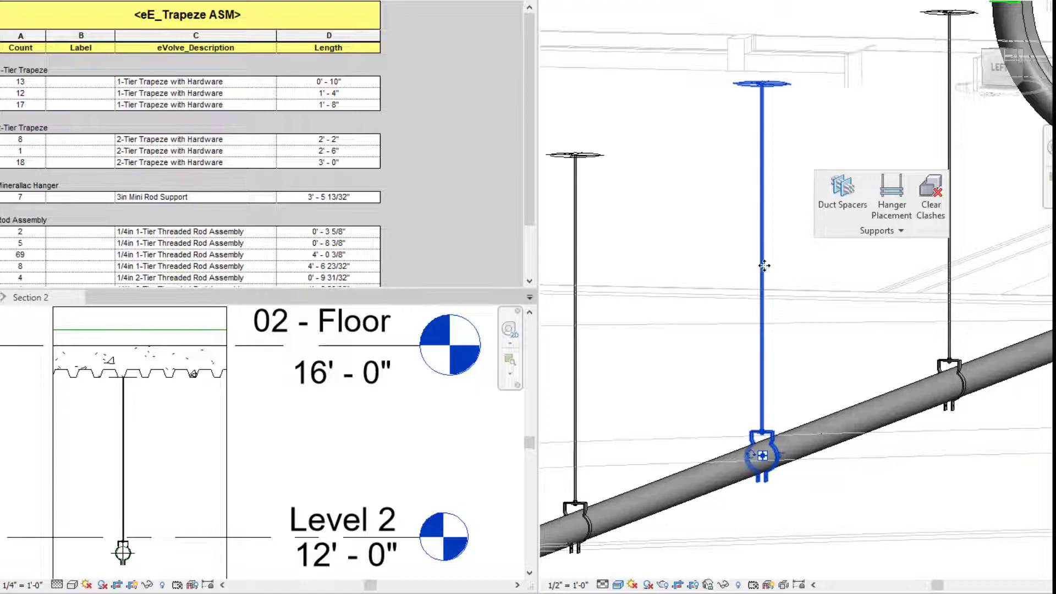
mouse_move(765, 265)
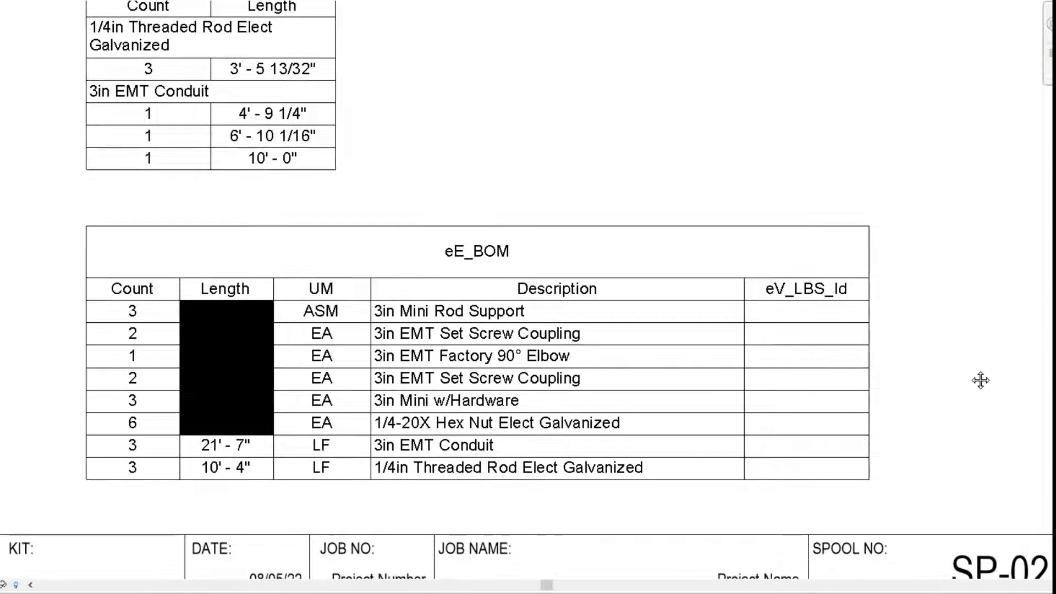
mouse_move(969, 380)
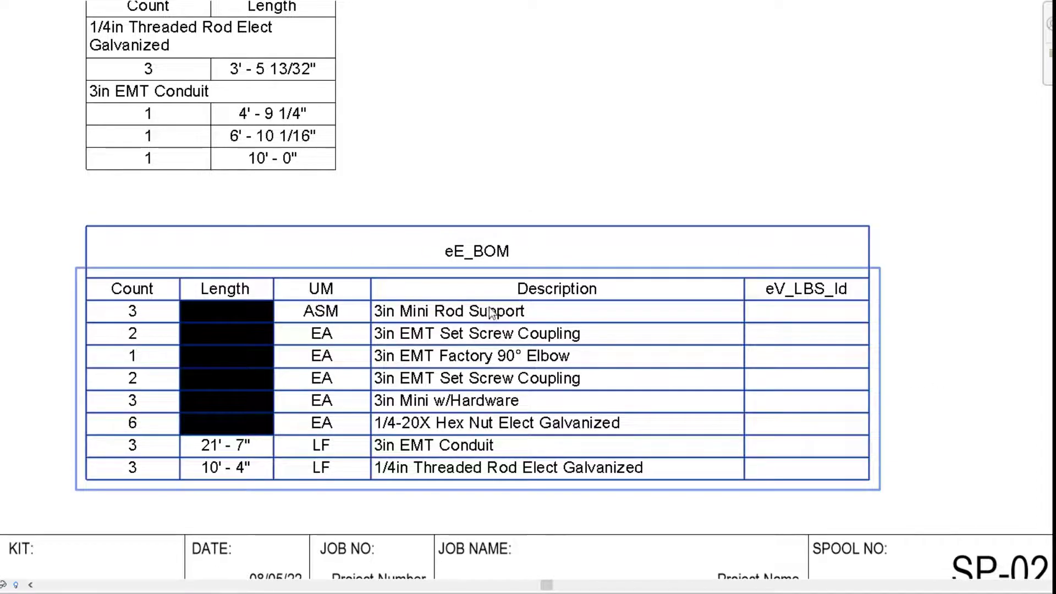
mouse_move(512, 406)
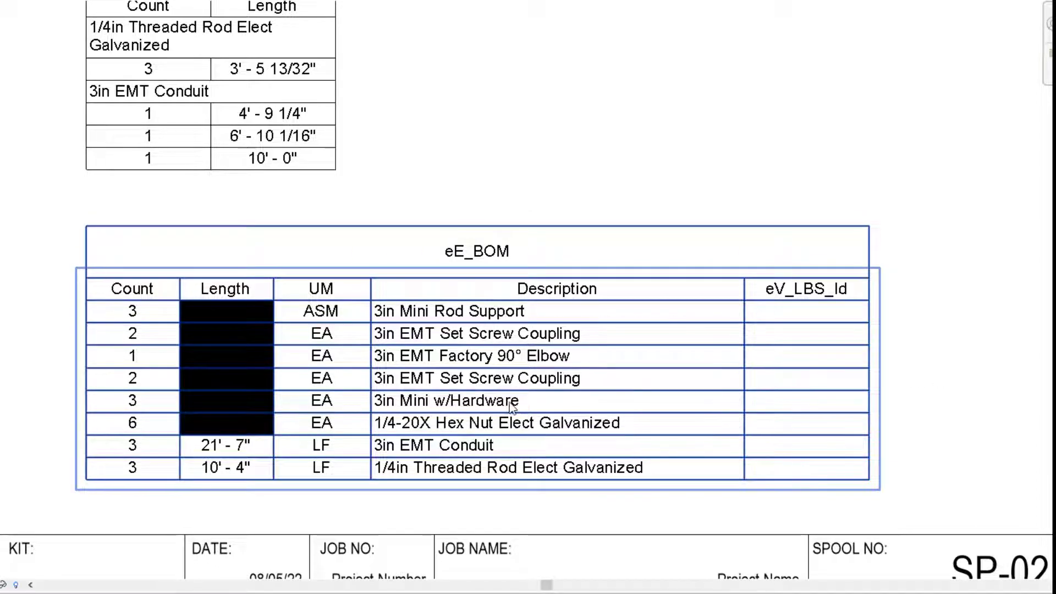
mouse_move(627, 465)
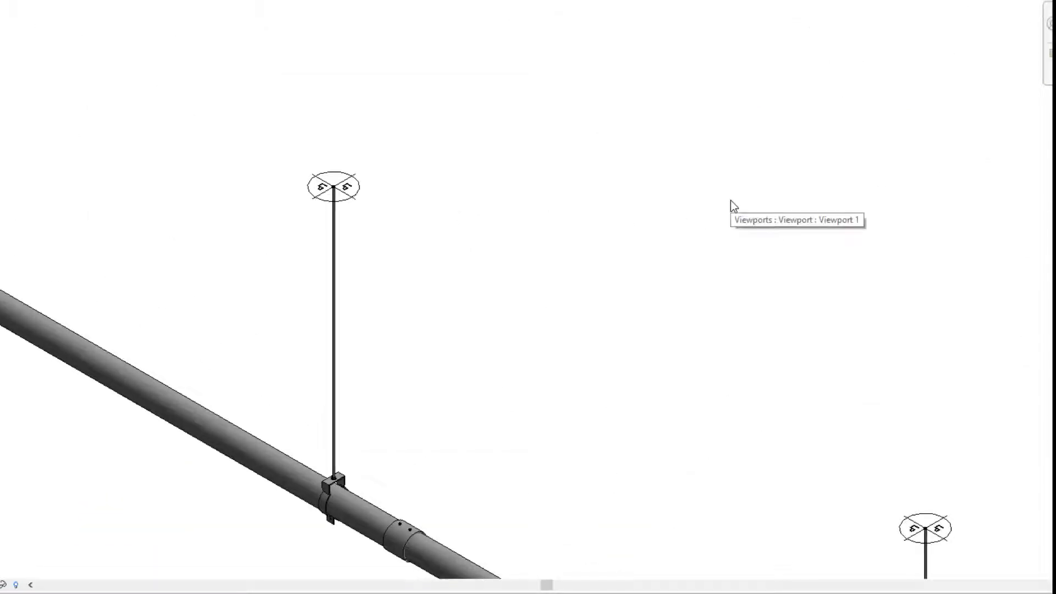
mouse_move(833, 82)
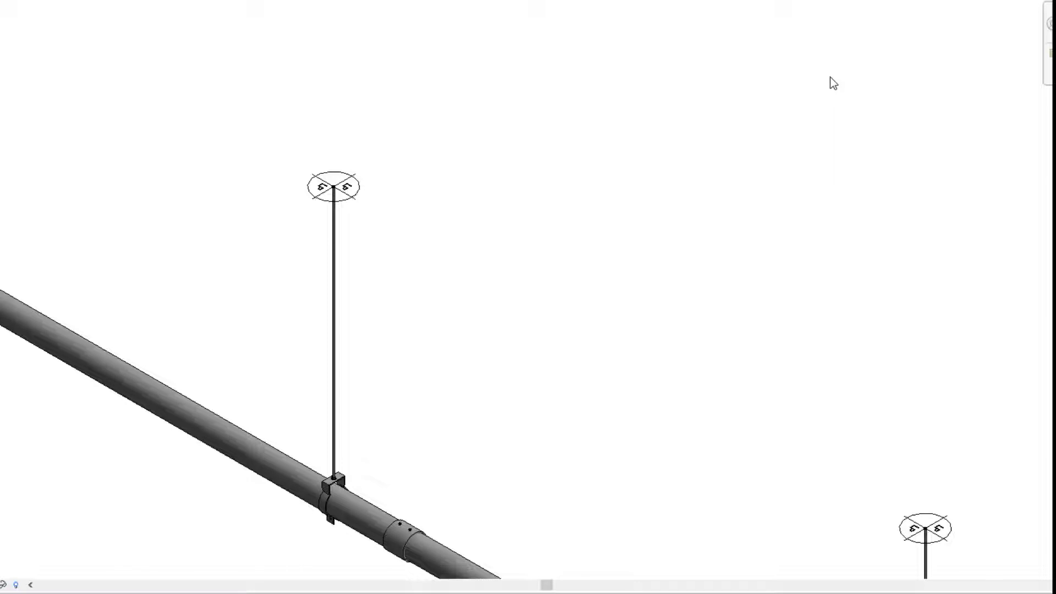